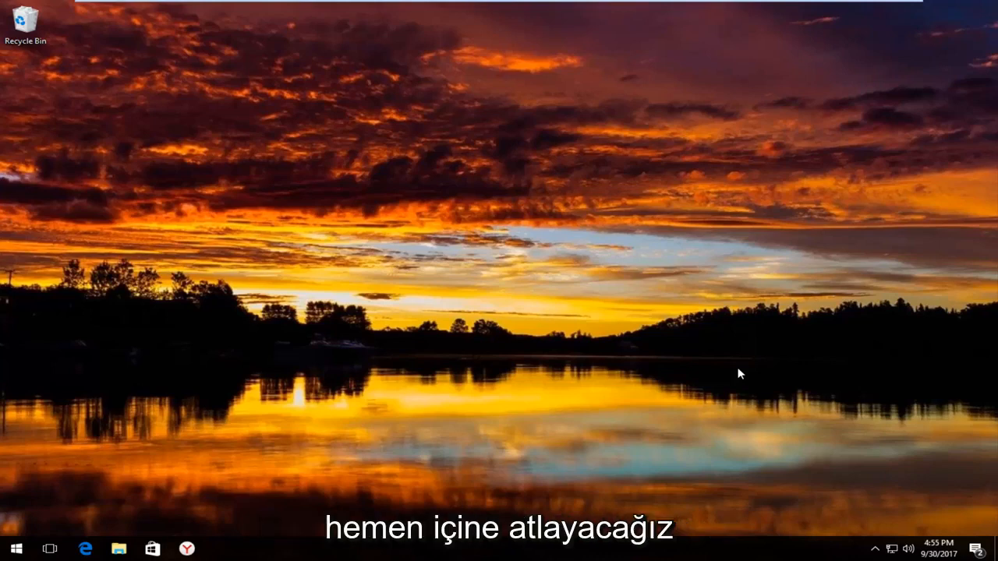
pyautogui.moveTo(723, 371)
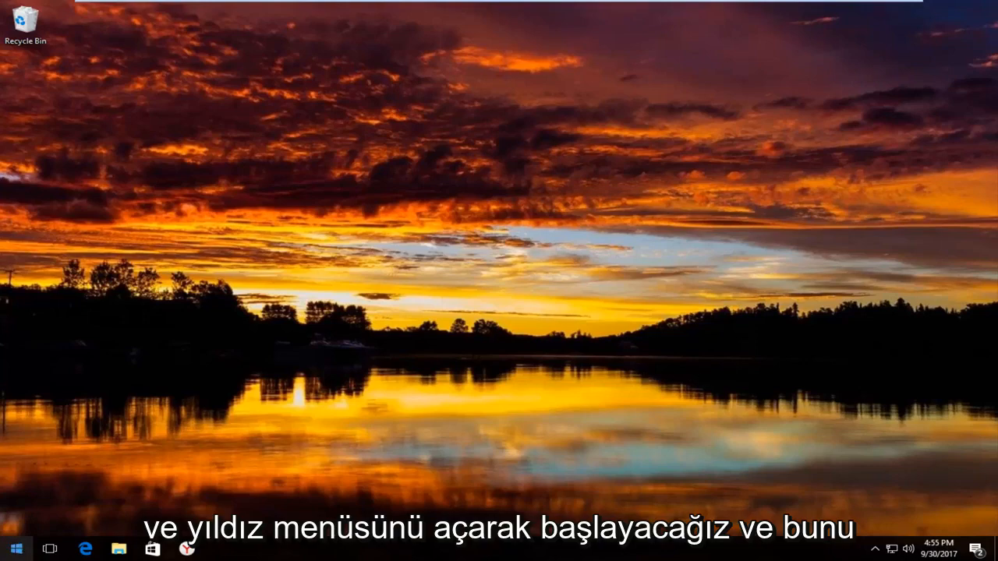
# Step: Search the Start menu for "control panel" and launch the Control Panel desktop app
pyautogui.click(14, 549)
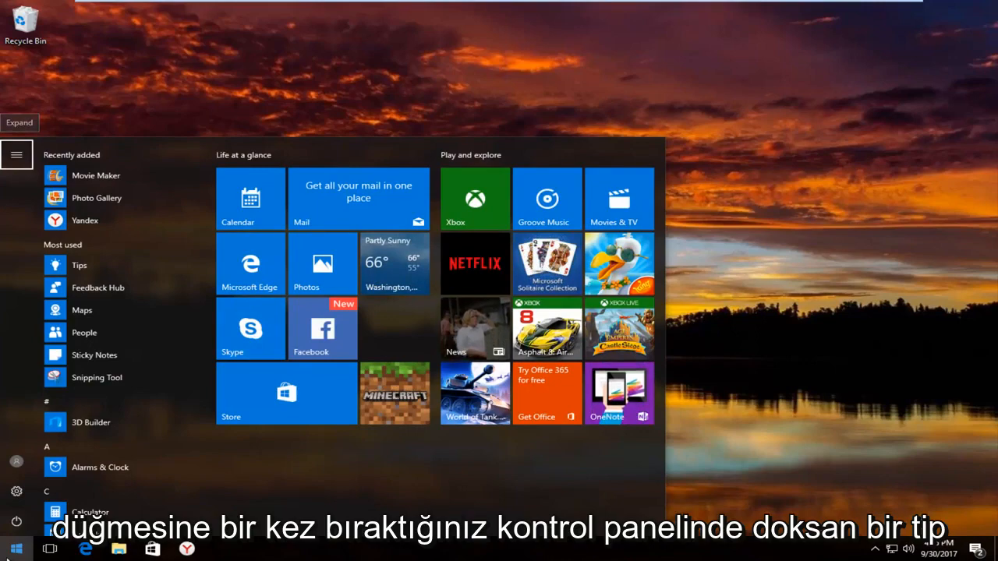
pyautogui.write('control')
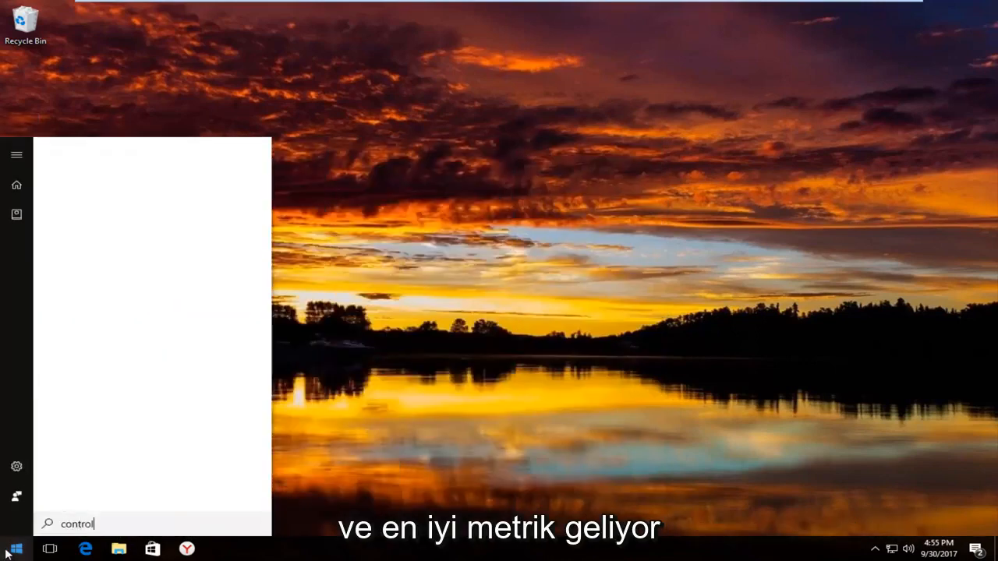
pyautogui.write('control pane')
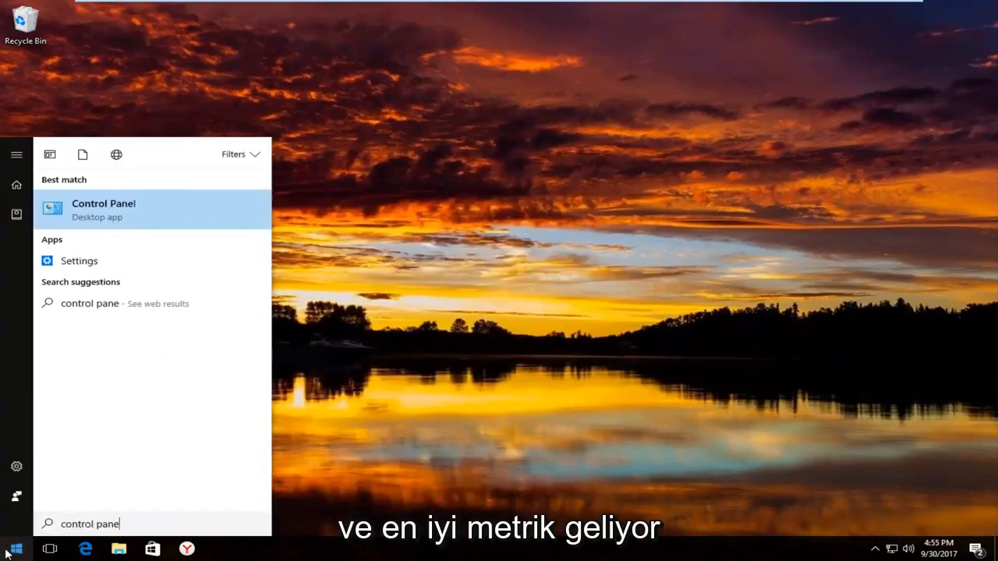
pyautogui.moveTo(131, 224)
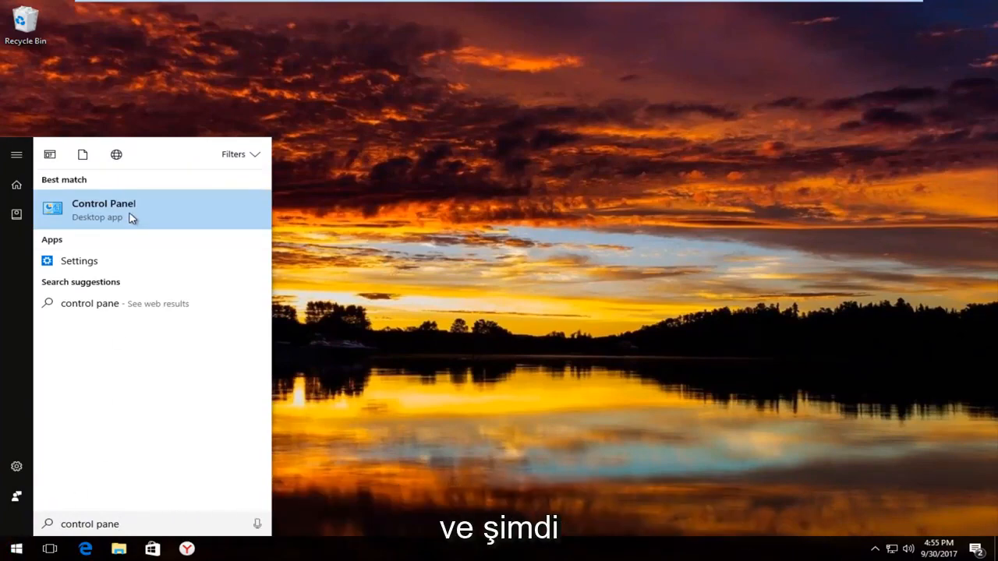
pyautogui.click(103, 209)
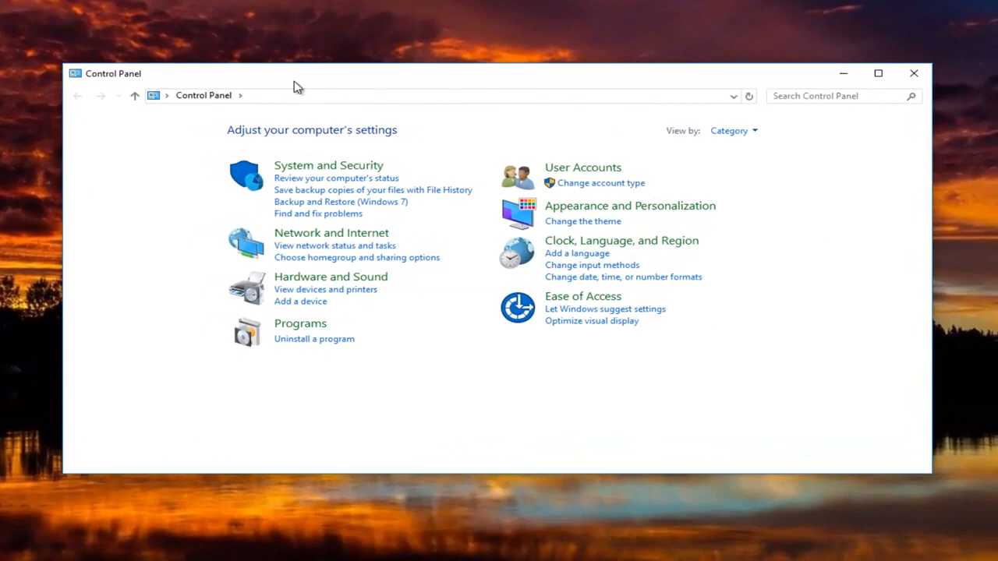
pyautogui.moveTo(386, 96)
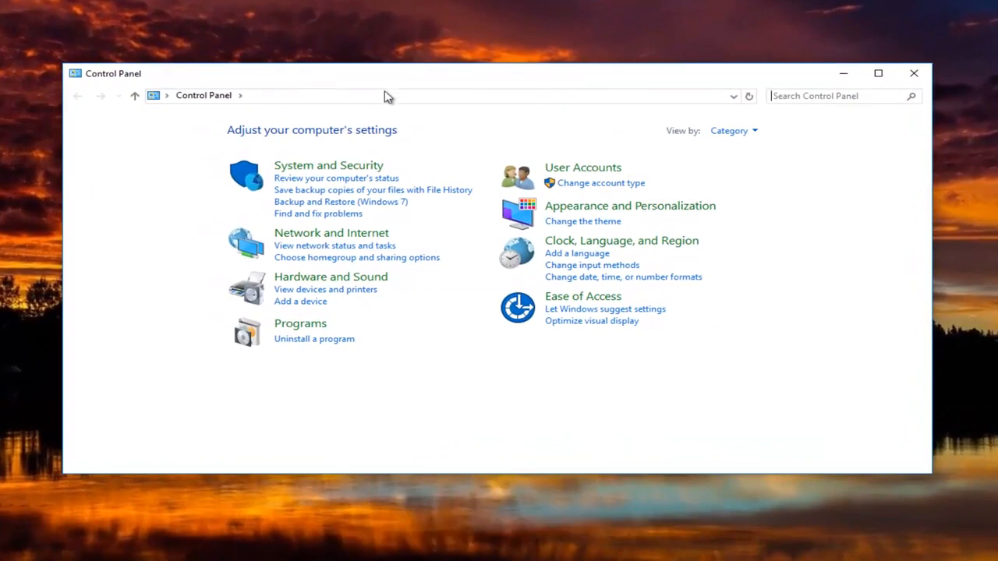
# Step: Switch Control Panel's View by from Category to icons to reach the Display item
pyautogui.click(732, 131)
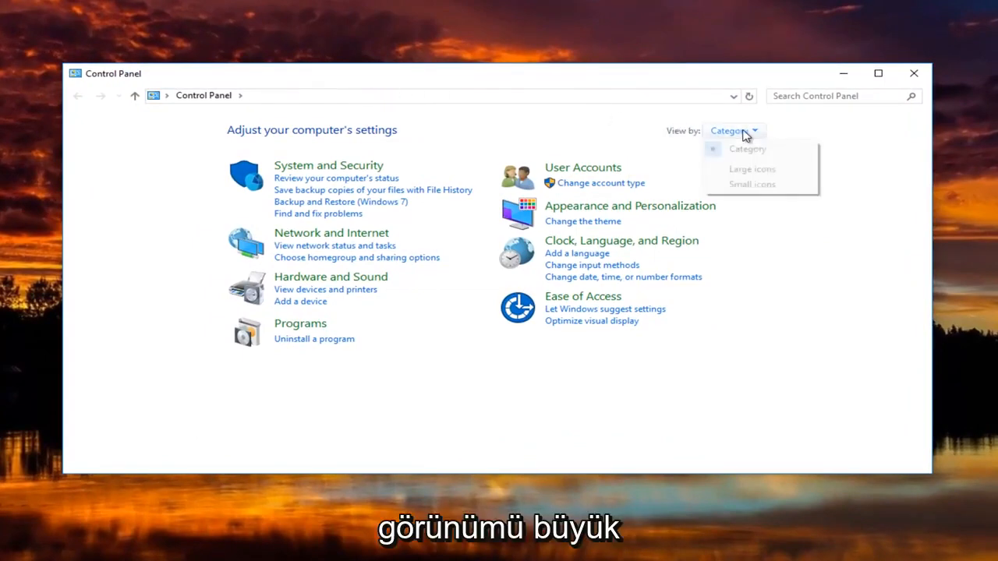
pyautogui.click(752, 168)
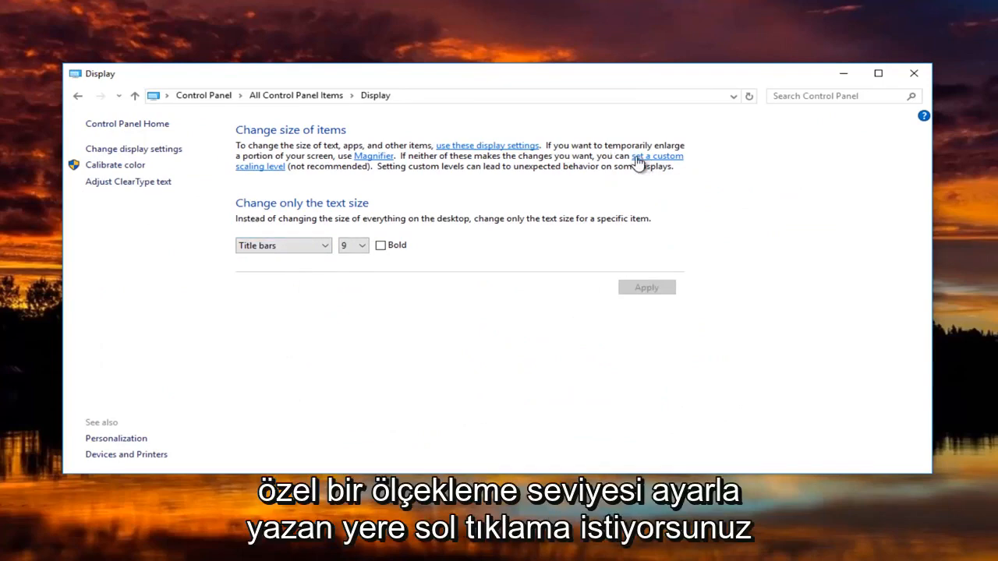
# Step: Bring up Custom sizing options and choose 100% in 'Scale to this percentage'
pyautogui.click(656, 156)
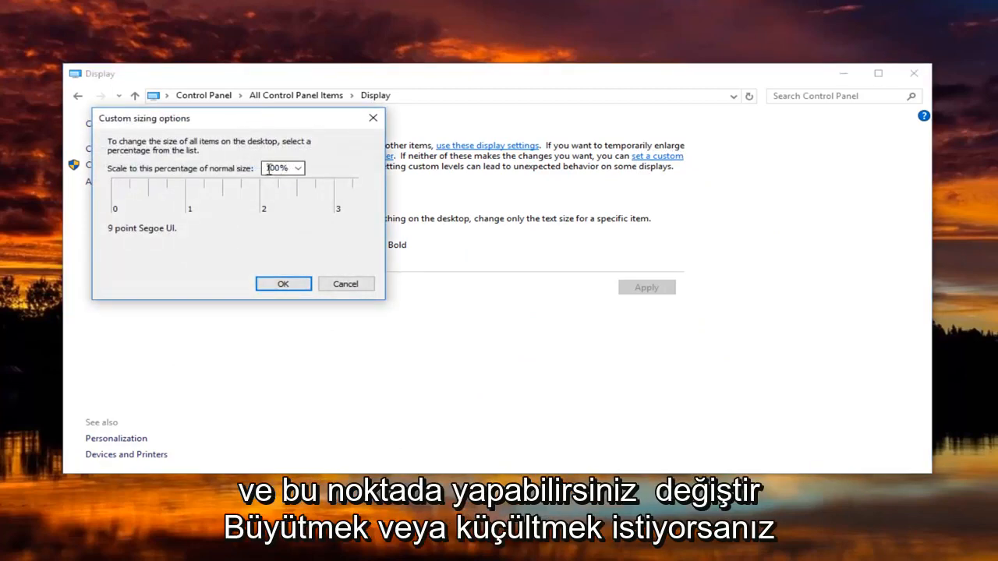
pyautogui.click(297, 168)
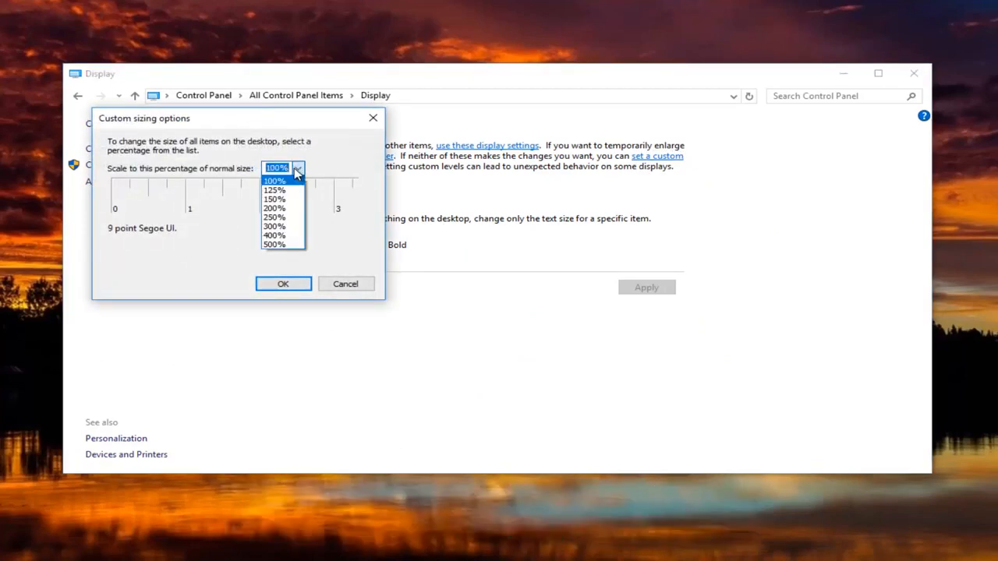
pyautogui.click(274, 181)
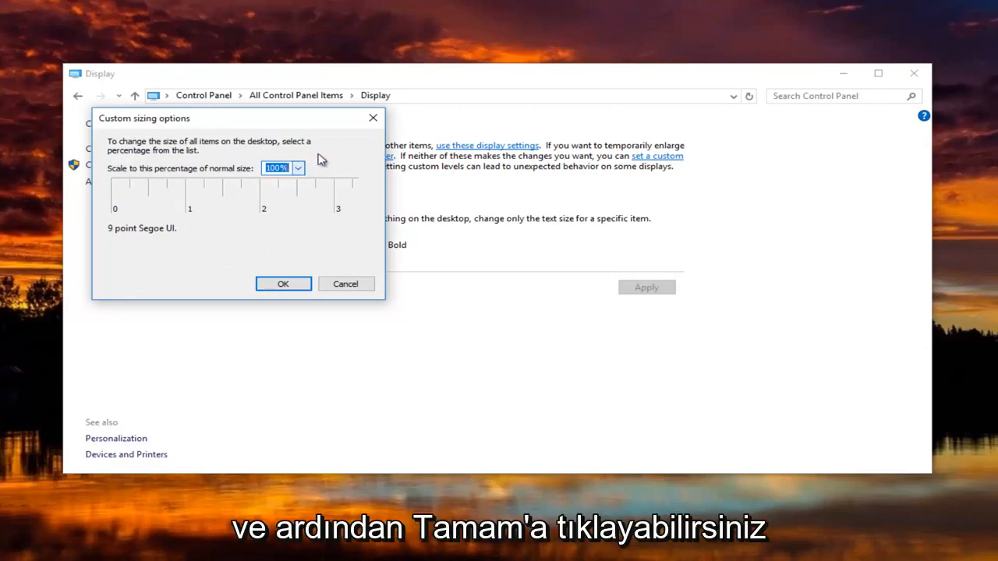